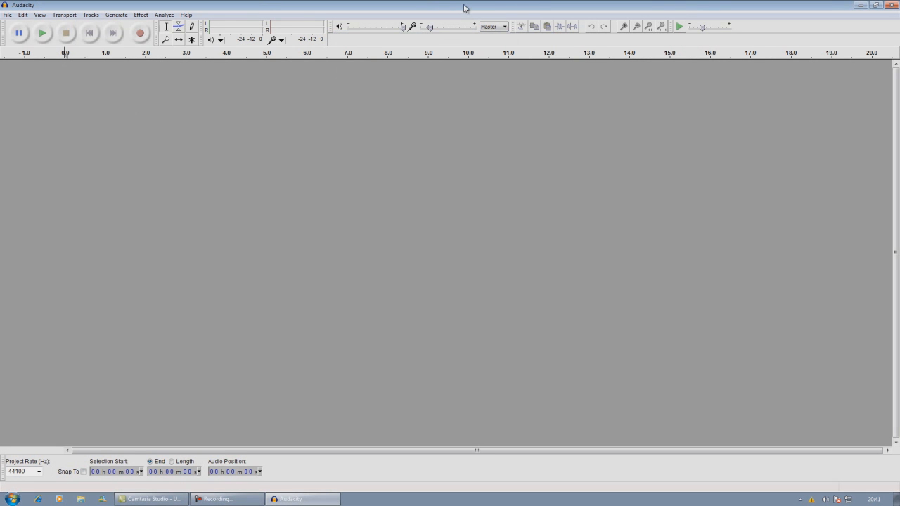
mouse_move(485, 120)
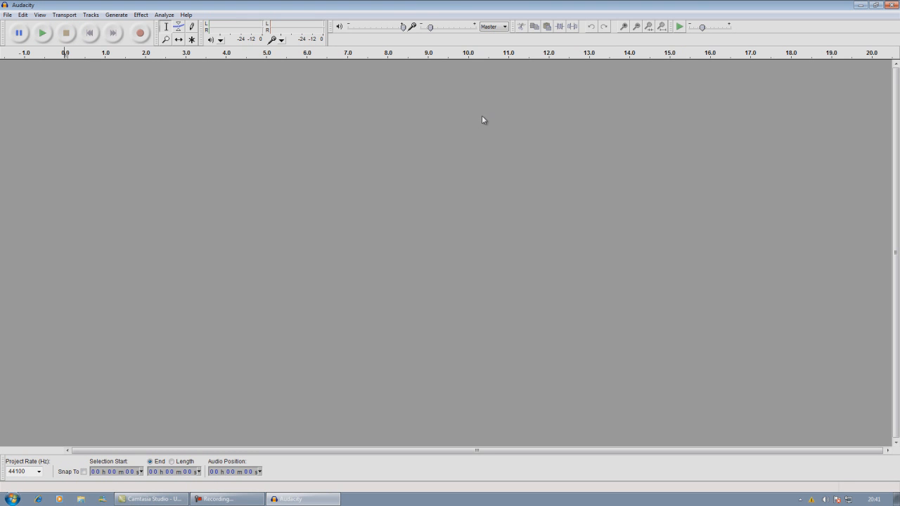
mouse_move(385, 121)
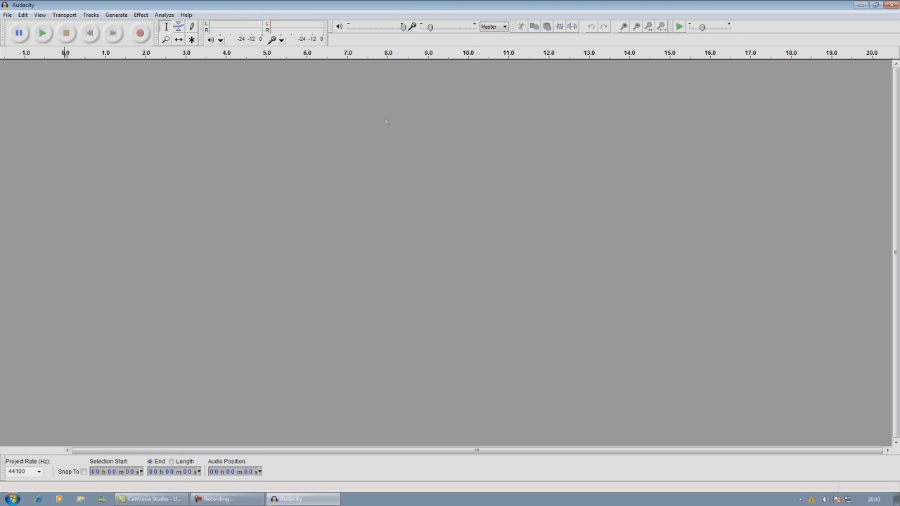
Step: Show the File menu's Import submenu with Audio, Labels, MIDI and Raw Data options
click(7, 14)
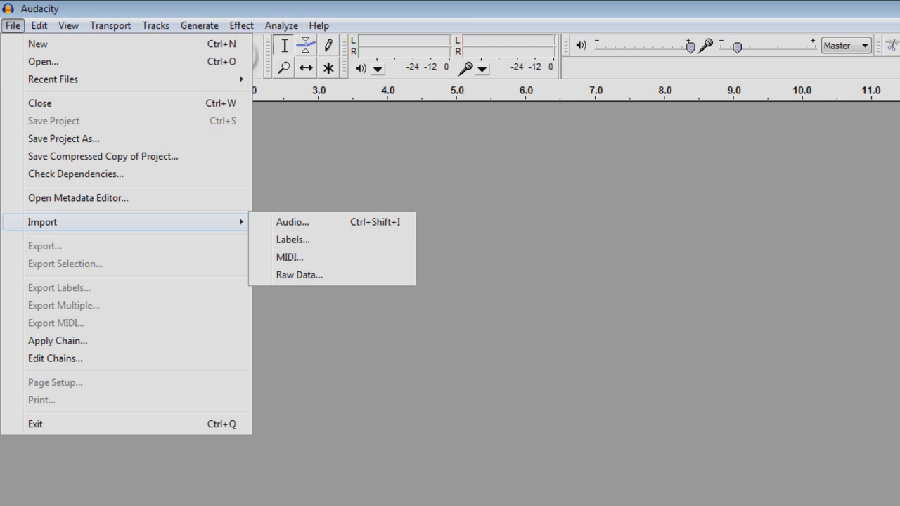
Step: Import the Umbrella Instrumental file from the Instrumentals folder as a stereo track
click(12, 25)
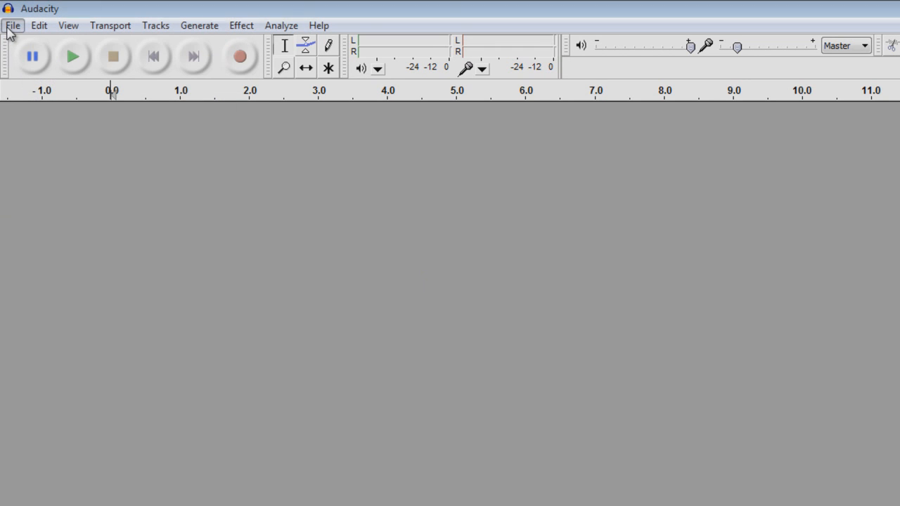
click(12, 25)
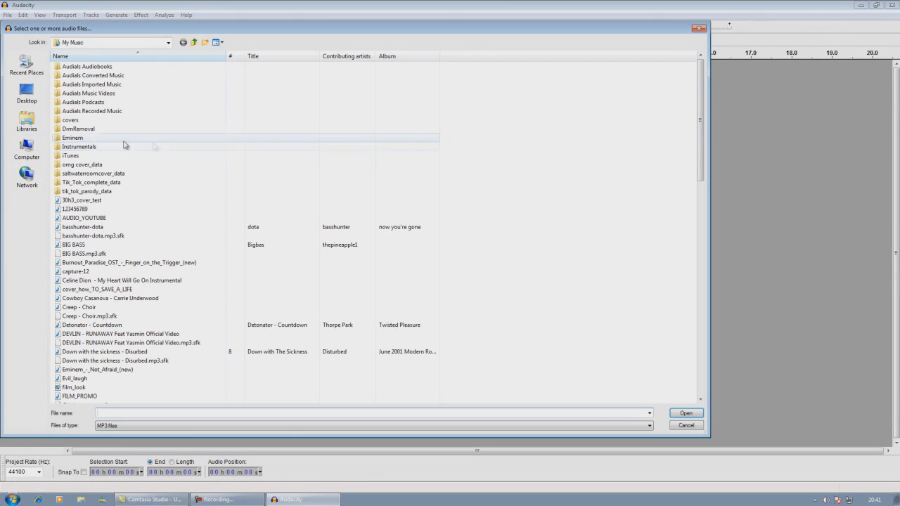
double_click(78, 146)
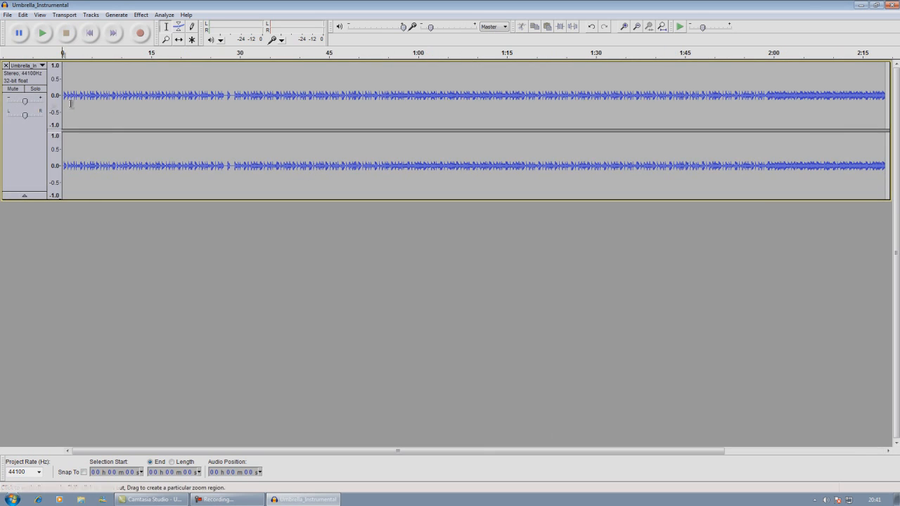
Step: Select the full 2:18 Umbrella Instrumental track with Ctrl+A
click(41, 32)
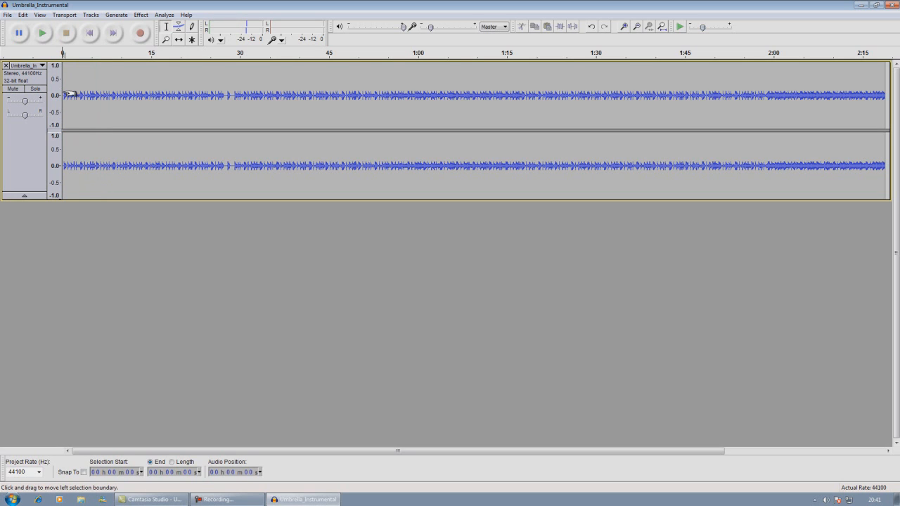
drag(63, 95, 216, 95)
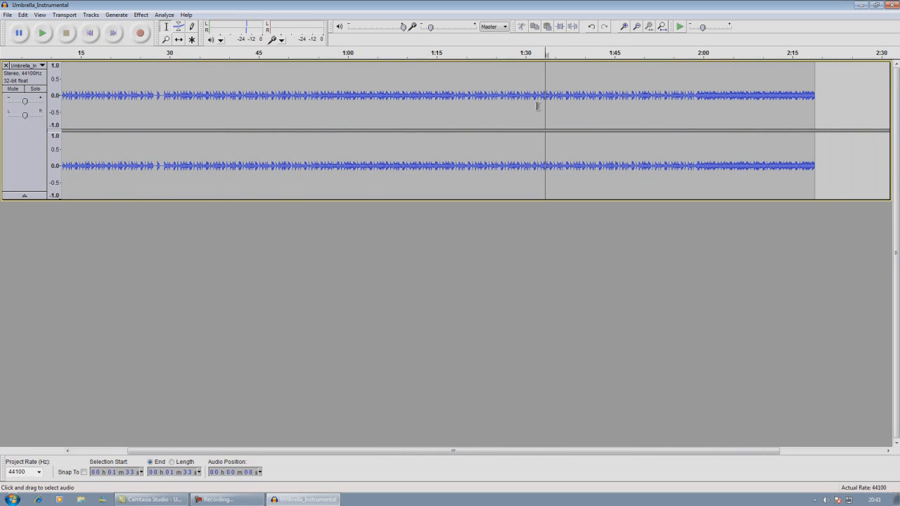
key(ctrl+a)
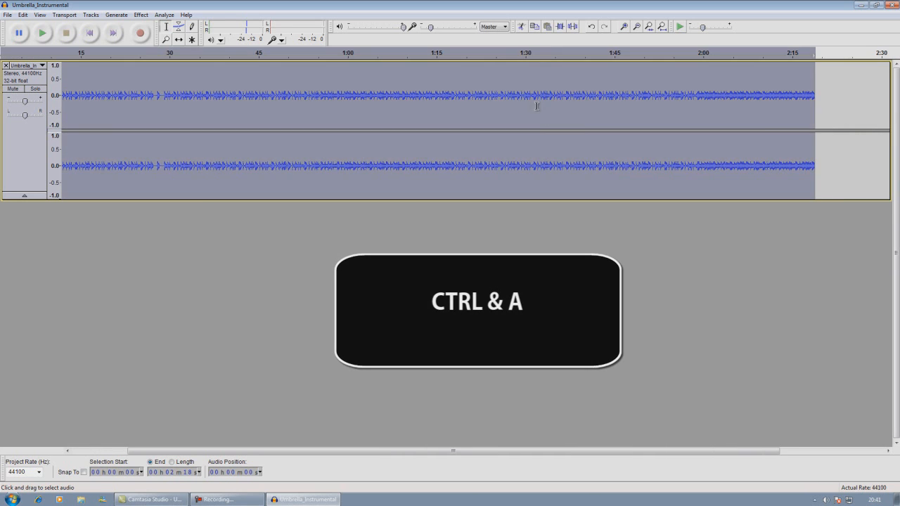
key(ctrl+a)
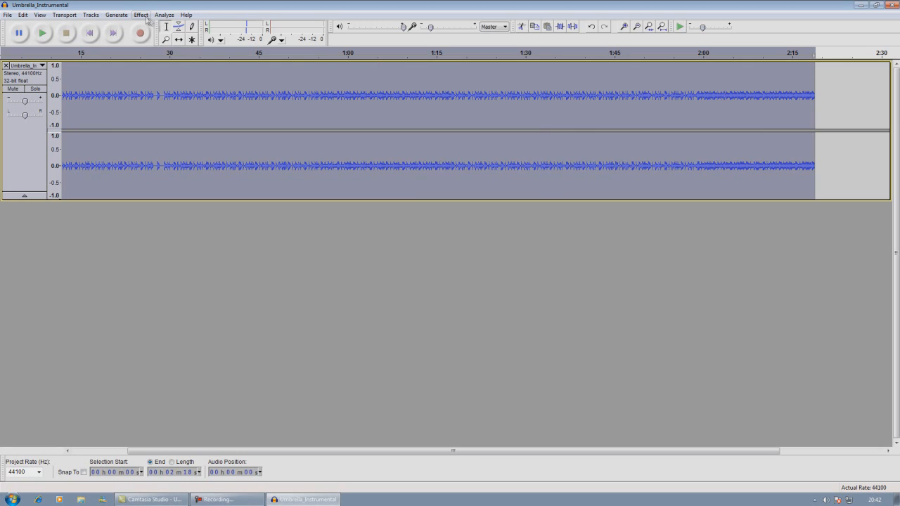
Step: Apply Change Pitch with a 0.1 percent change to the selected track
click(141, 15)
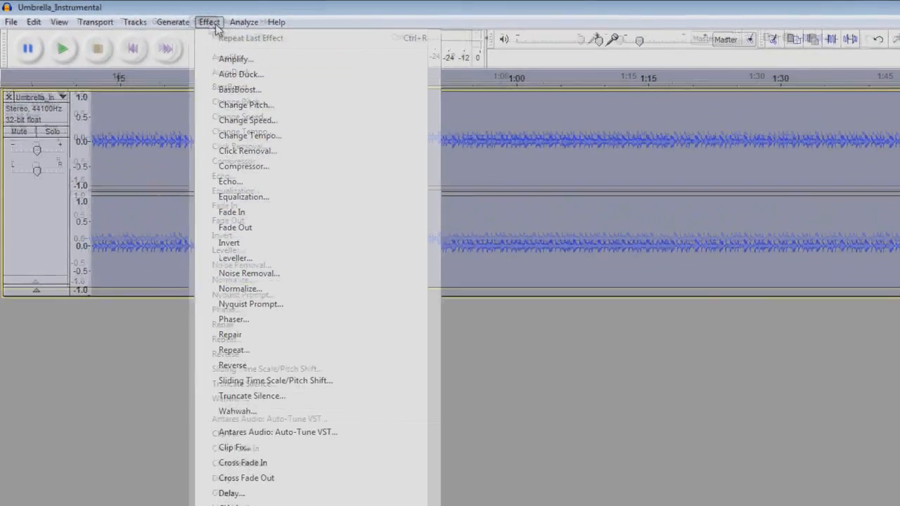
click(245, 105)
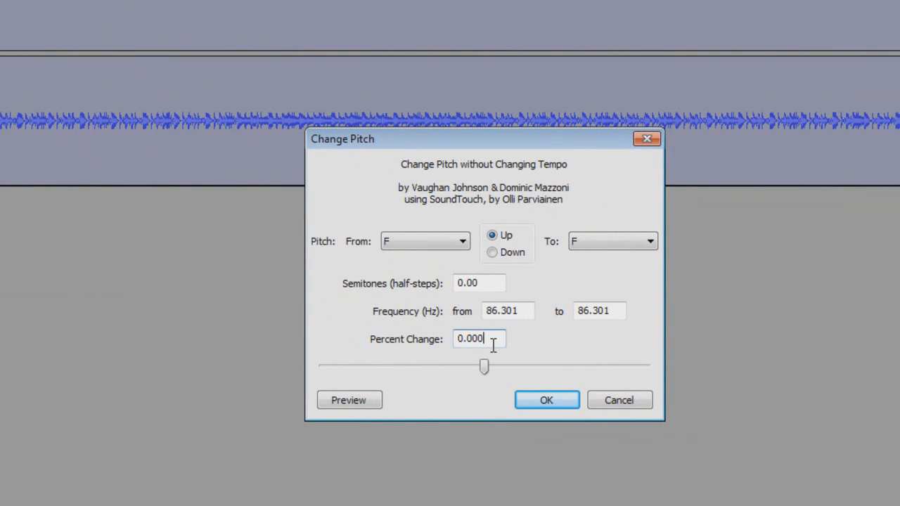
mouse_move(545, 350)
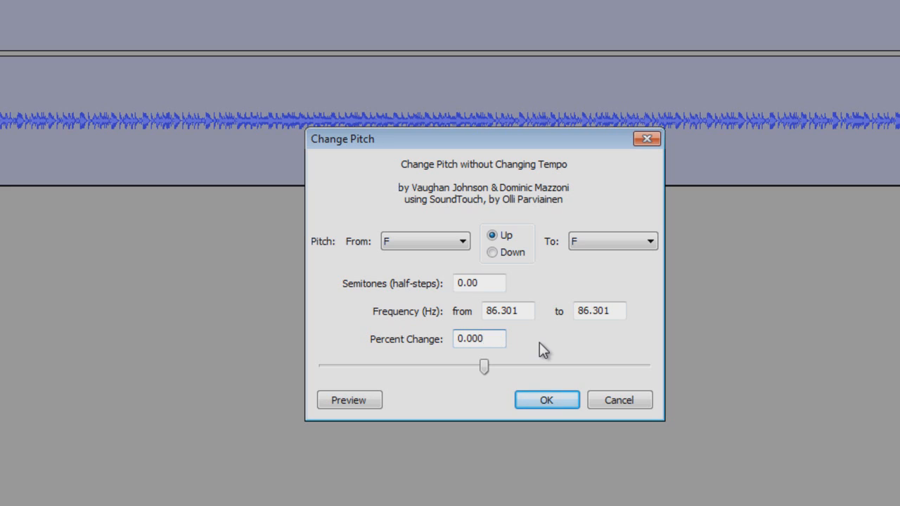
text(0.1)
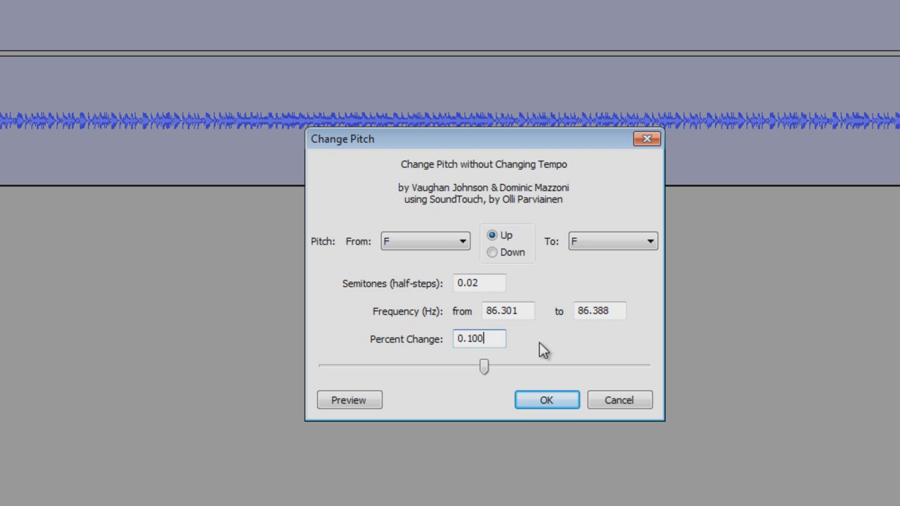
click(547, 399)
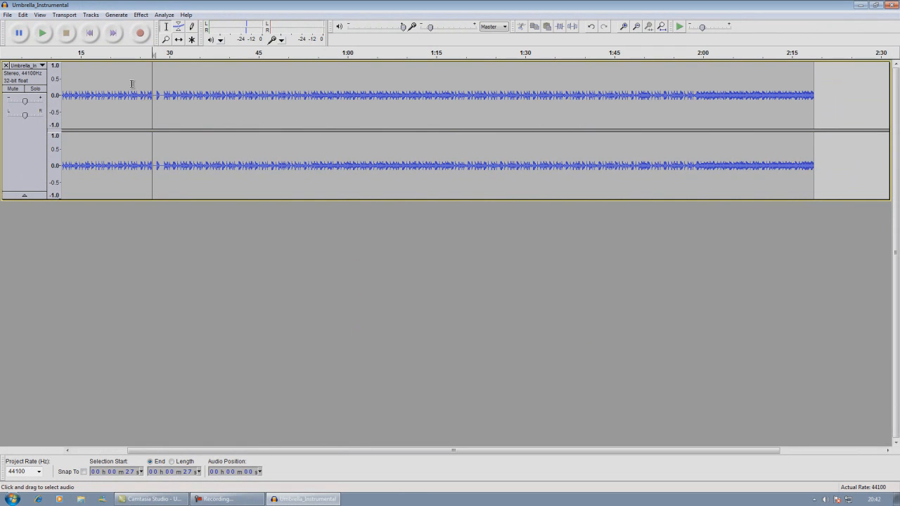
click(42, 32)
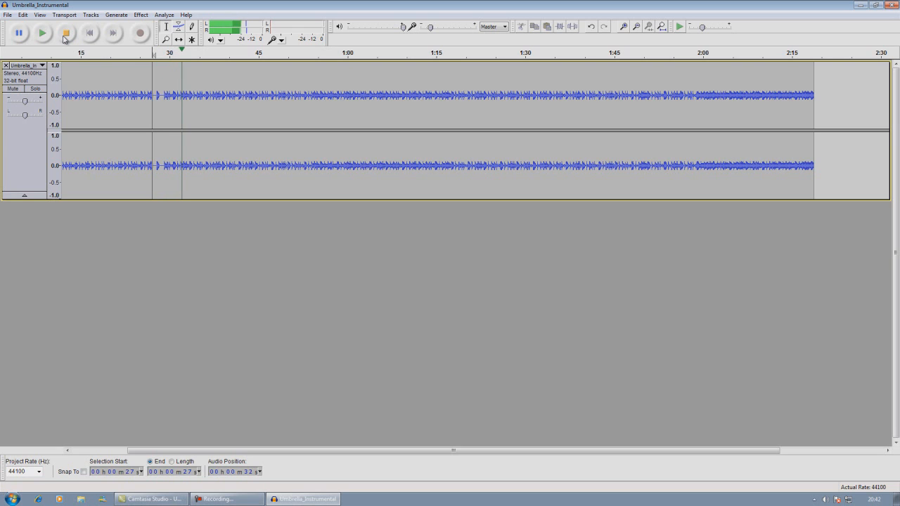
click(65, 32)
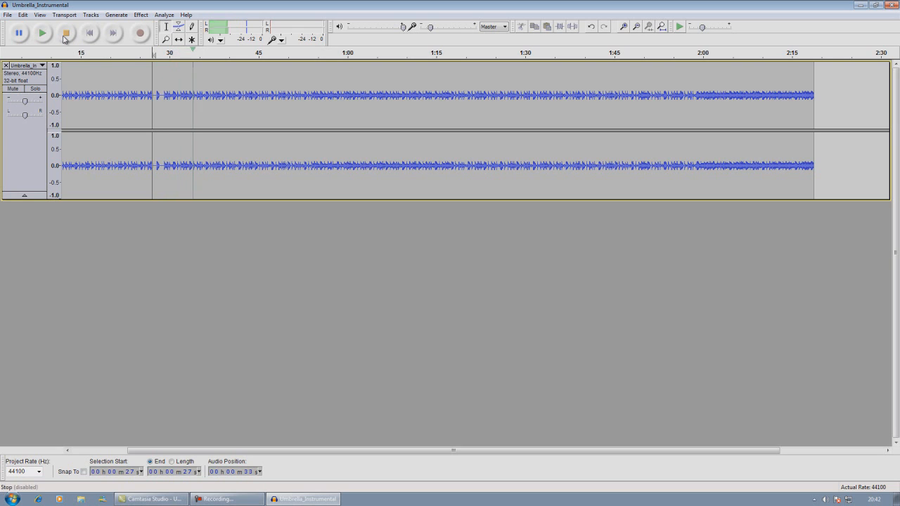
click(65, 32)
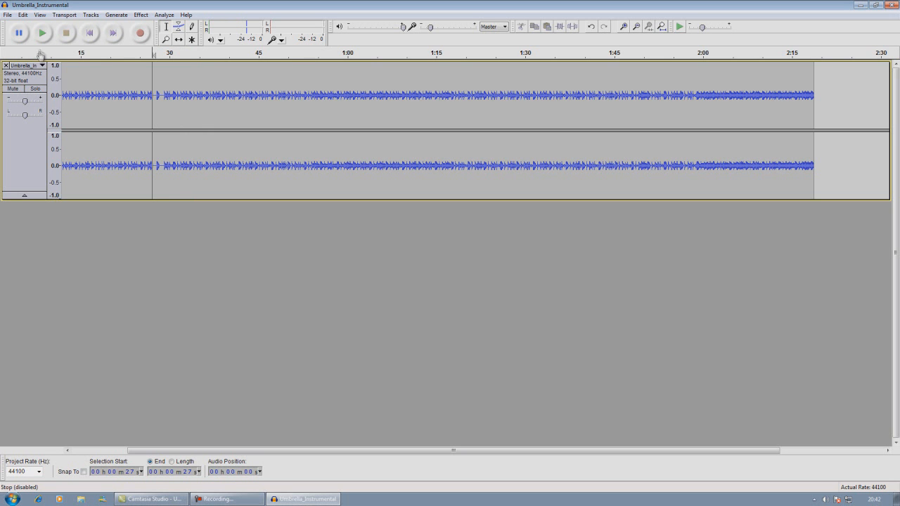
Step: Export the track as an Umbrella Instrumental WAV on the Desktop and return to Audacity
click(7, 15)
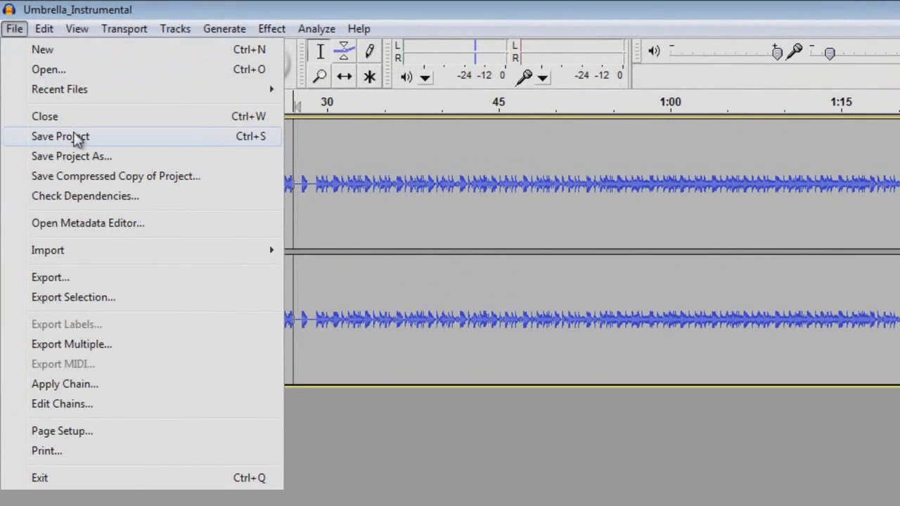
mouse_move(91, 297)
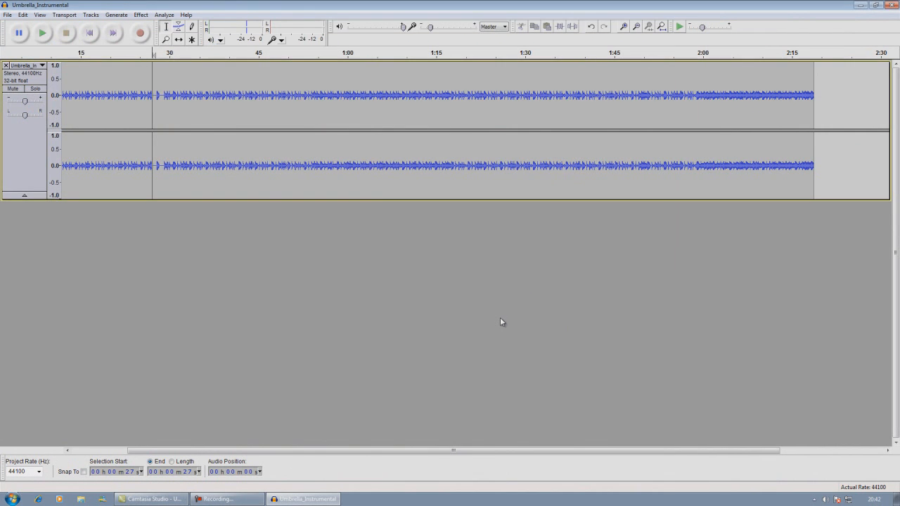
mouse_move(510, 210)
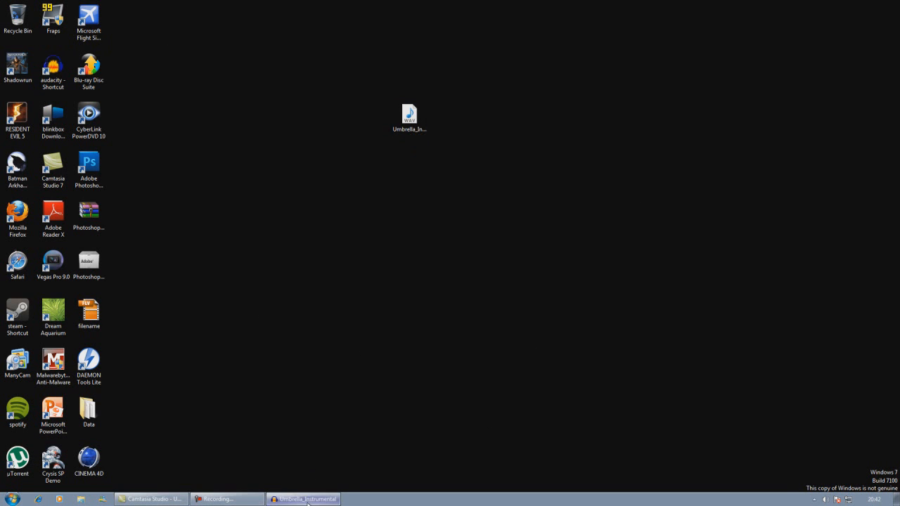
click(304, 500)
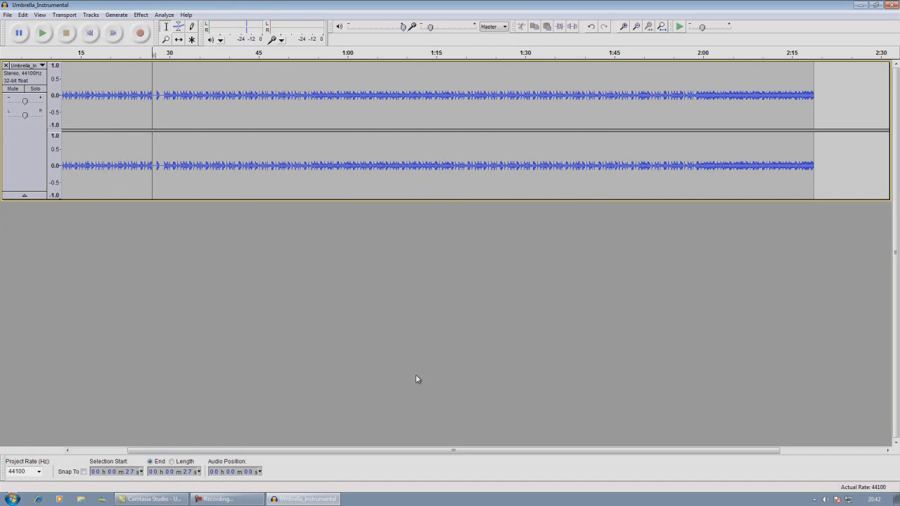